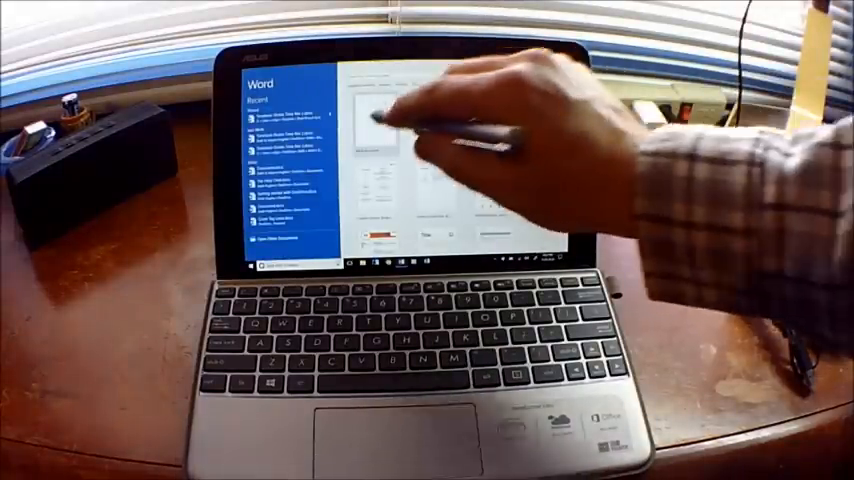
{"action": "left_click", "coordinate": [380, 130]}
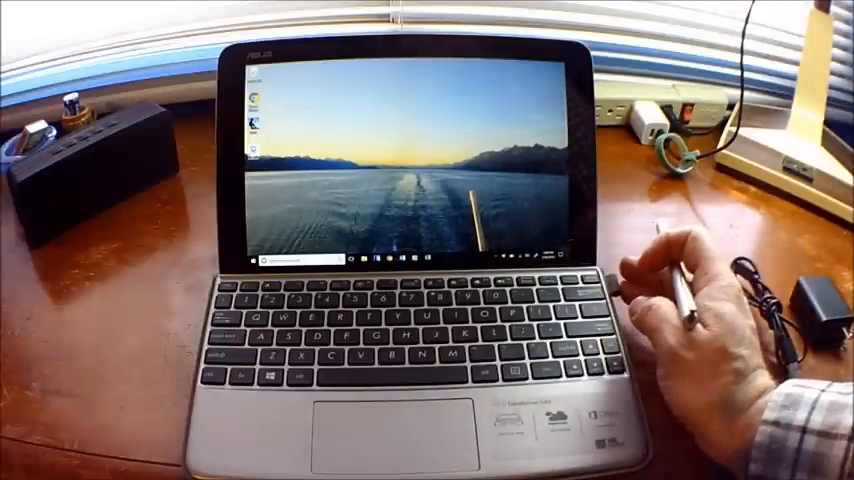
{"action": "mouse_move", "coordinate": [680, 300]}
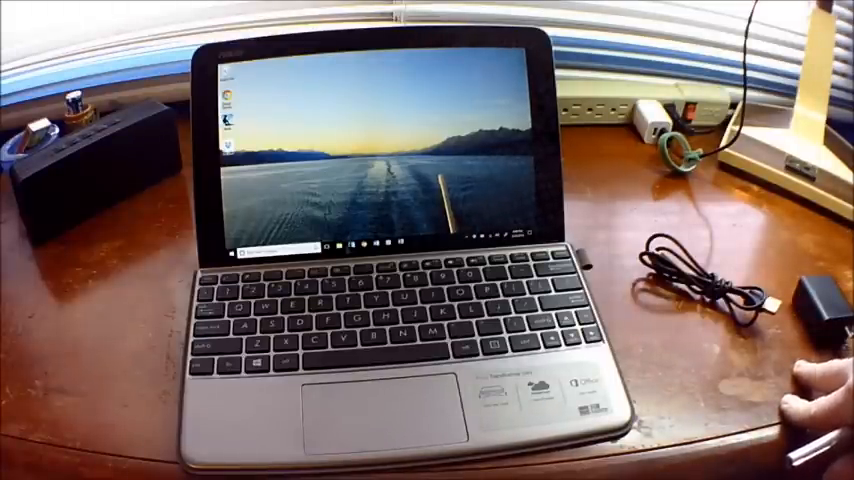
{"action": "mouse_move", "coordinate": [720, 250]}
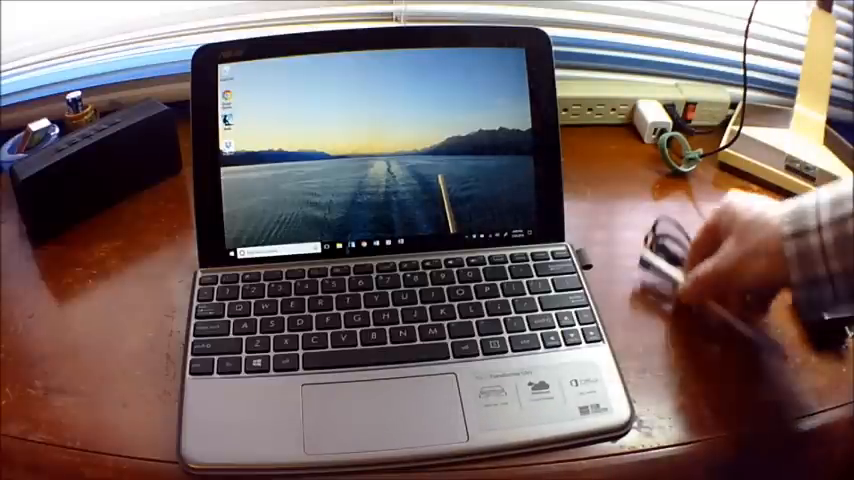